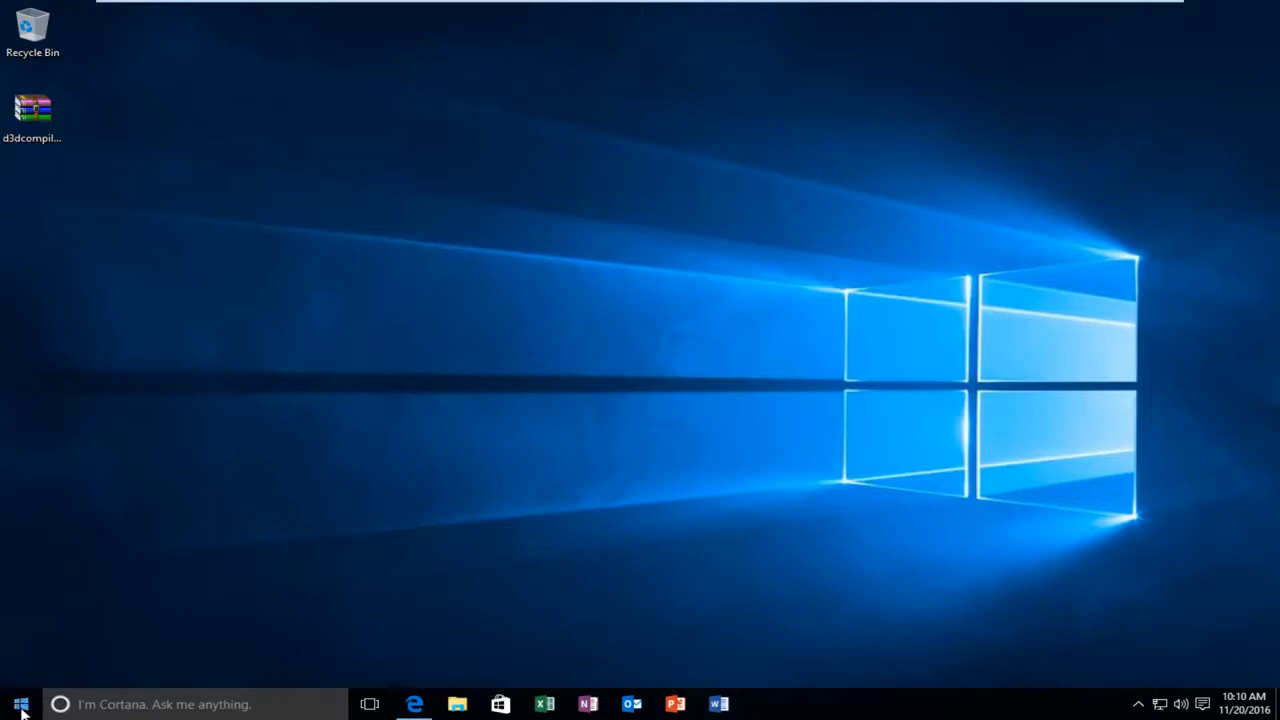
- Open Windows Settings from the Start menu
{"action": "left_click", "coordinate": [17, 699]}
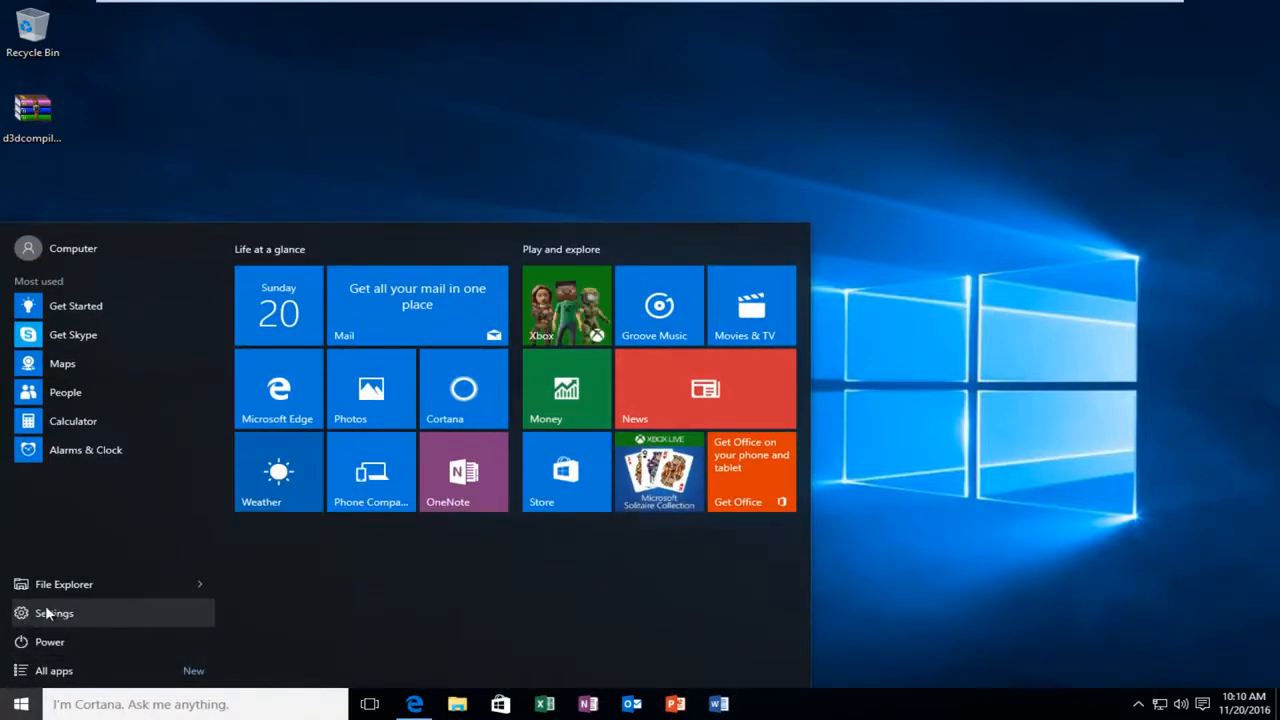
{"action": "left_click", "coordinate": [54, 613]}
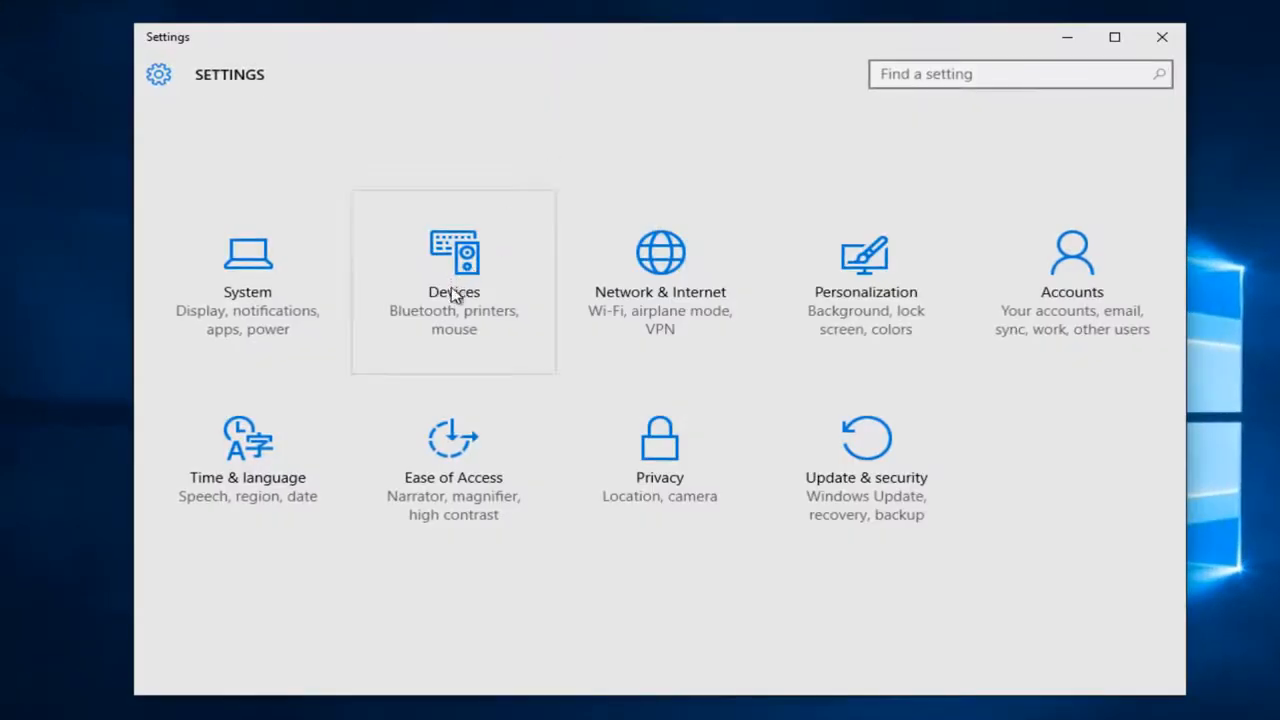
{"action": "mouse_move", "coordinate": [422, 291]}
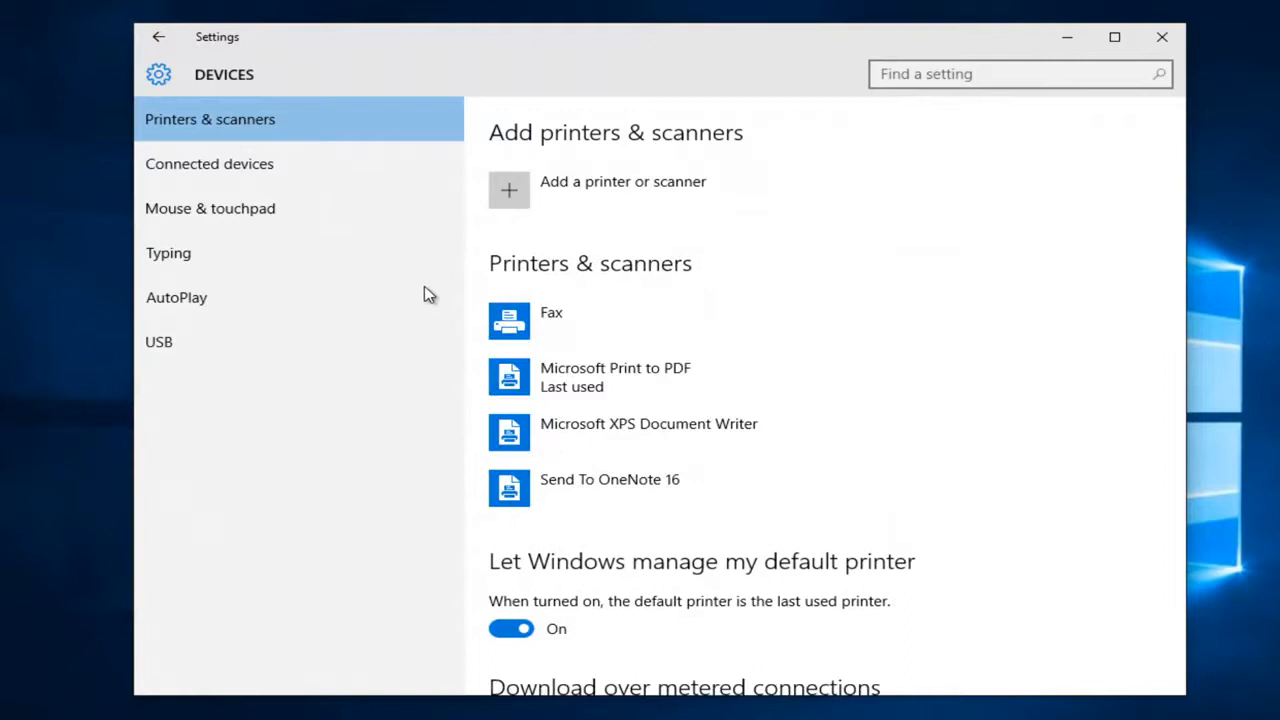
- Switch the Devices page's 'Download over metered connections' toggle to Off, then close Settings
{"action": "scroll", "scroll_direction": "down", "scroll_amount": 3}
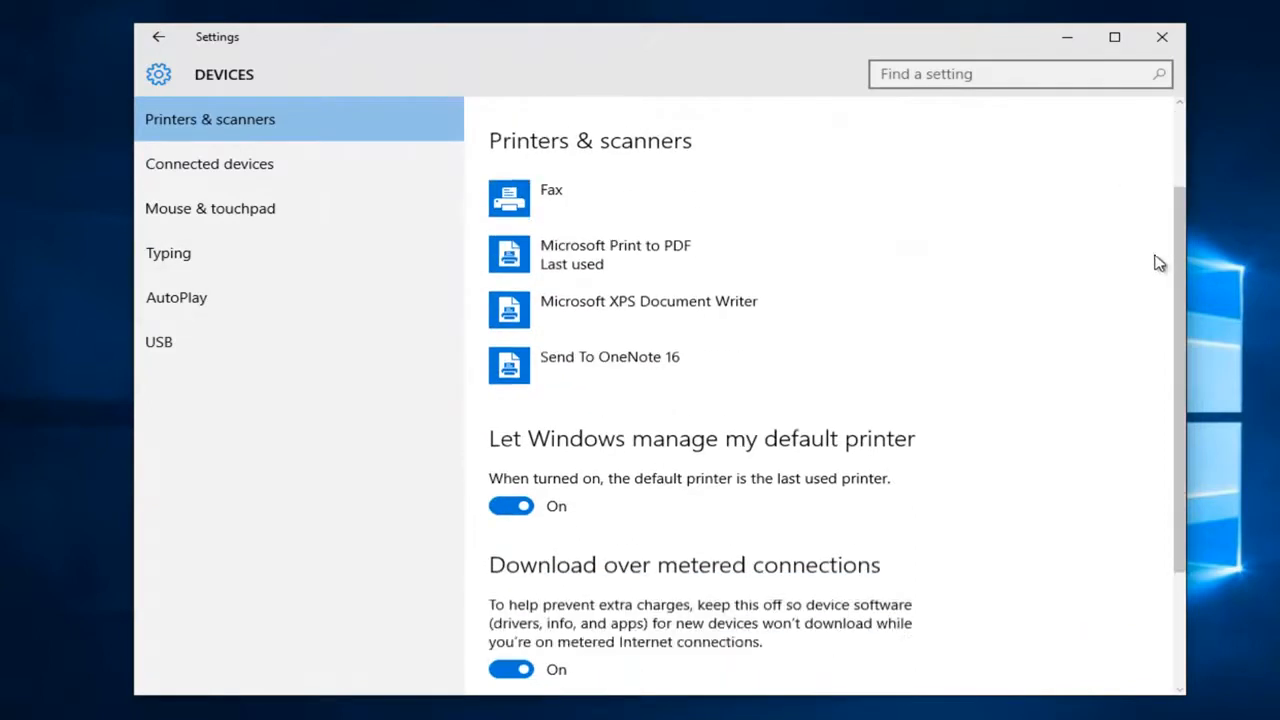
{"action": "scroll", "scroll_direction": "down", "scroll_amount": 3}
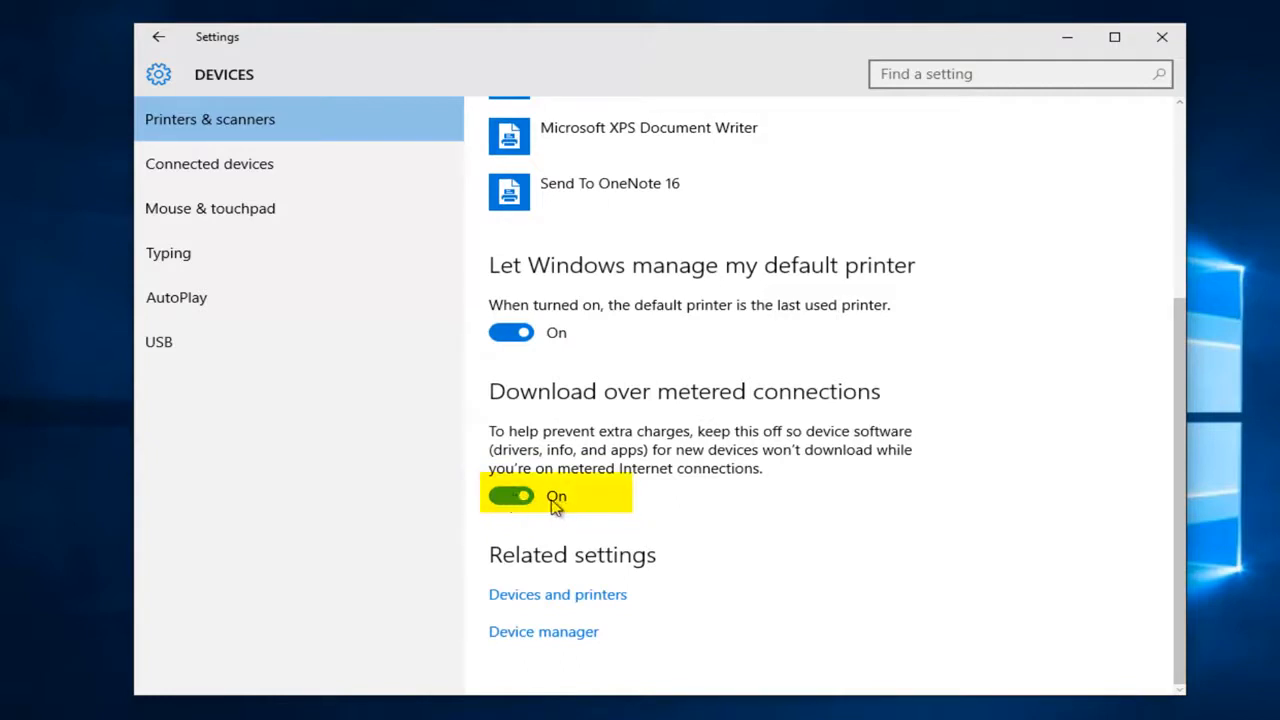
{"action": "left_click", "coordinate": [510, 497]}
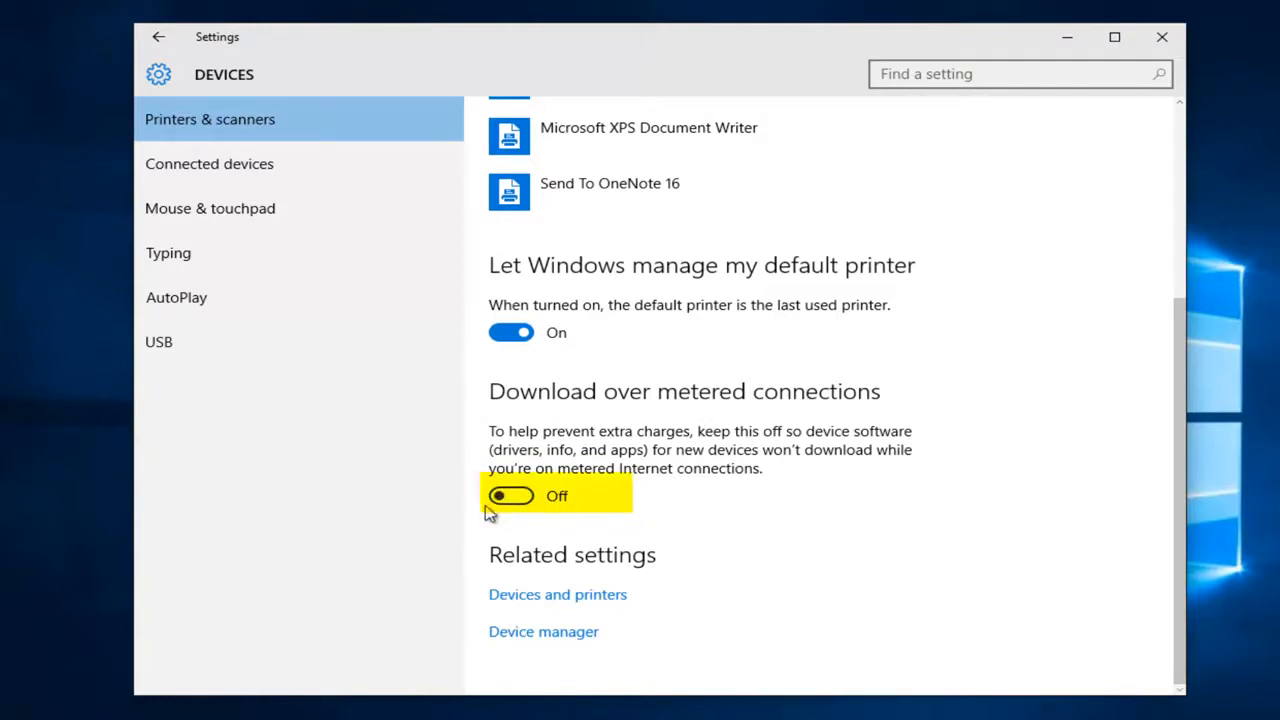
{"action": "mouse_move", "coordinate": [565, 516]}
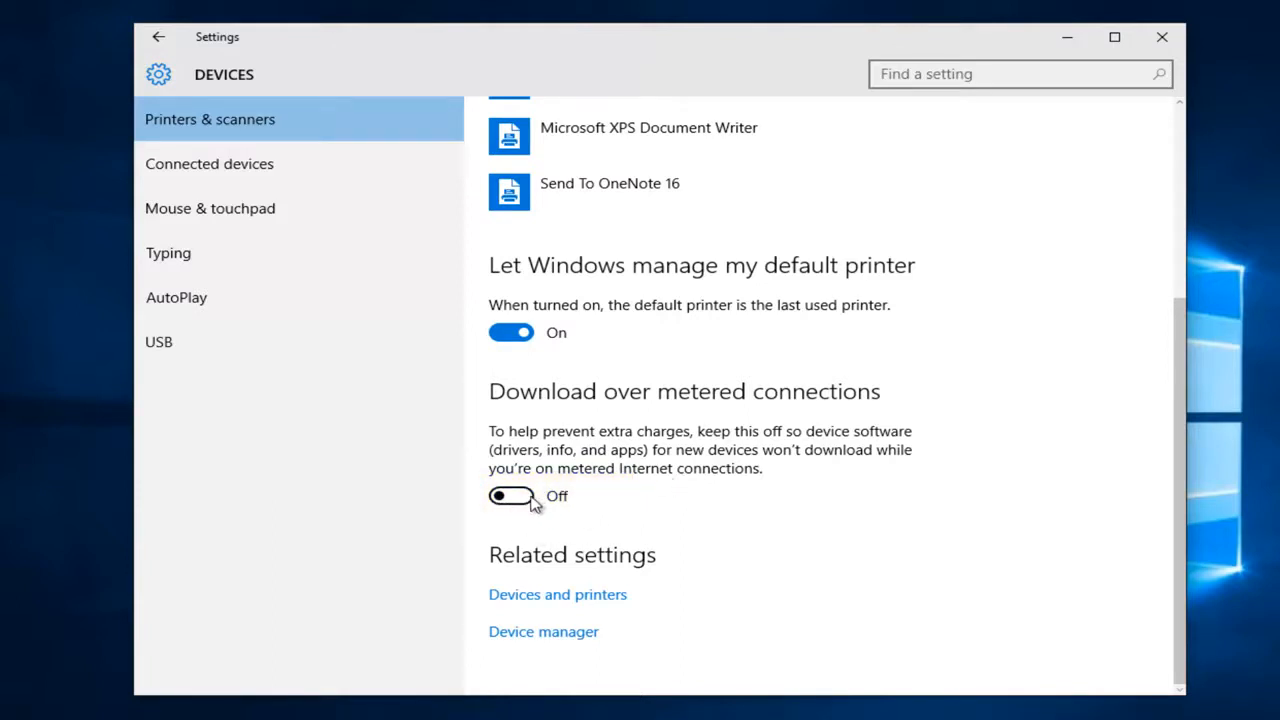
{"action": "mouse_move", "coordinate": [510, 513]}
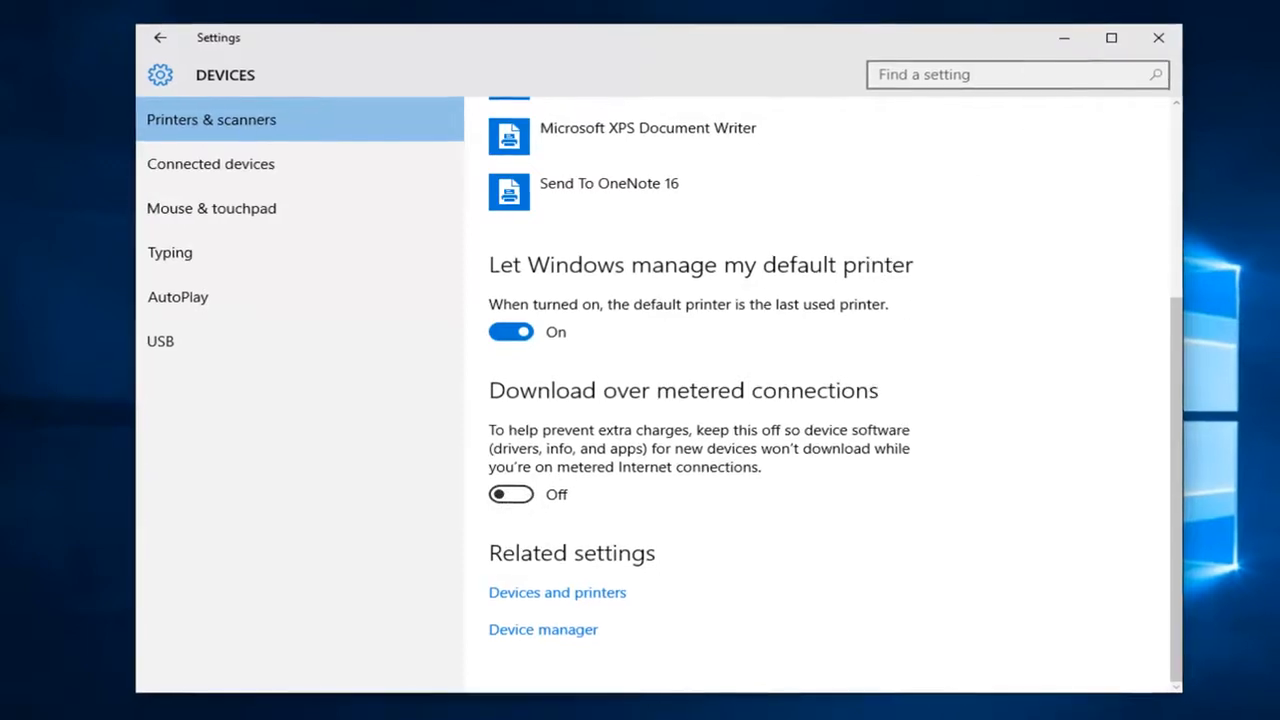
{"action": "left_click", "coordinate": [1154, 37]}
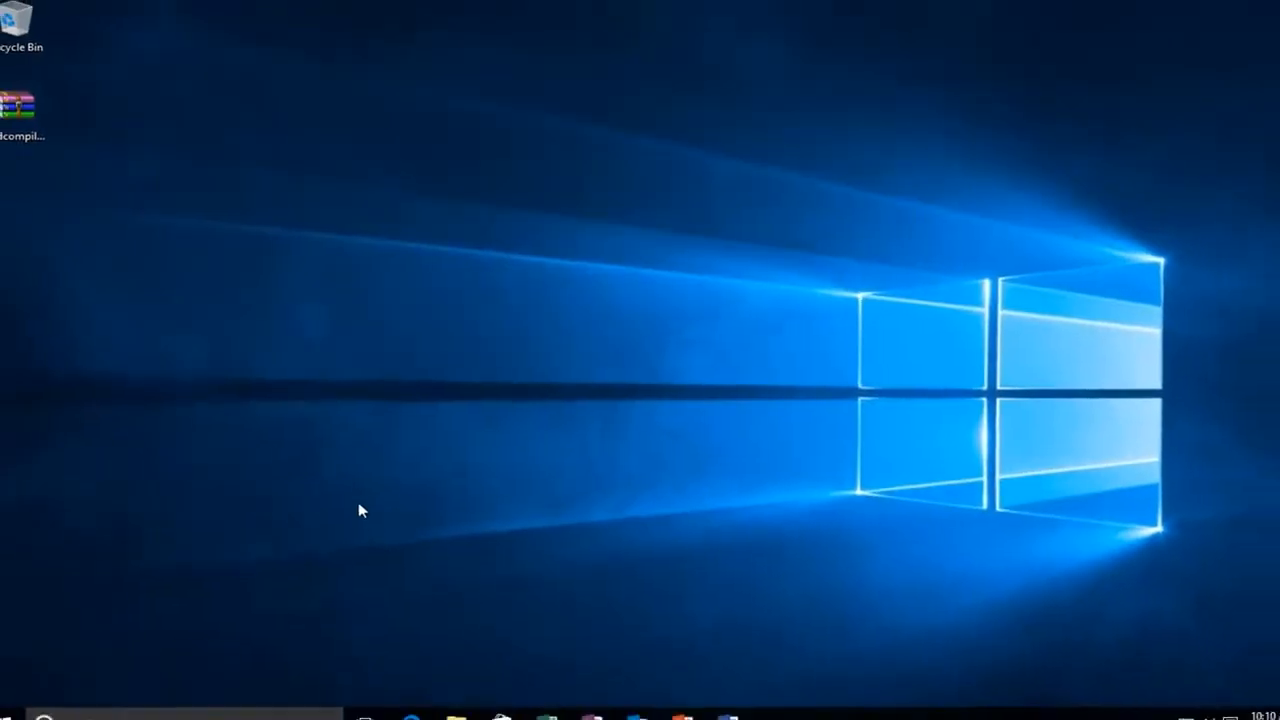